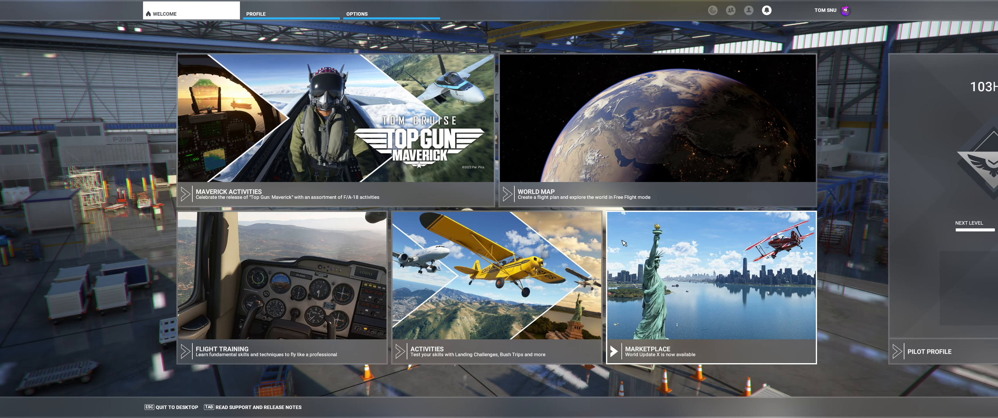
Reach the Controls Options listing keyboard, mouse, rudder and A320 throttle profiles
left_click(357, 14)
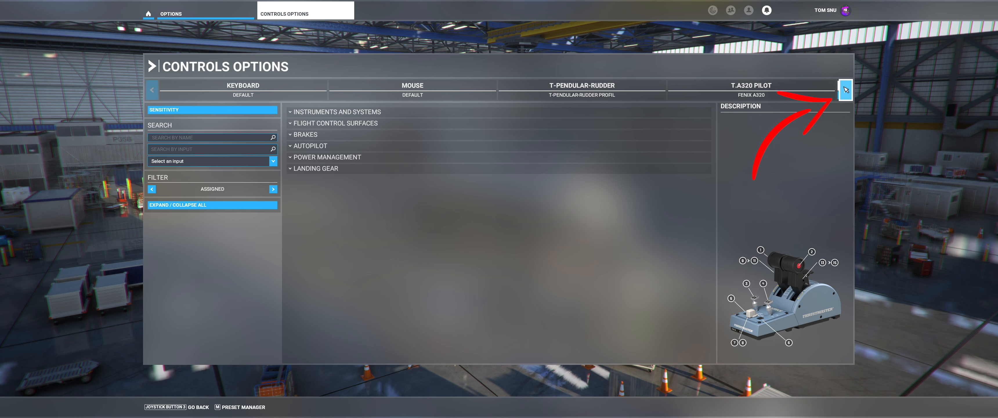
Create a new TCA Q-Eng 1&2 input profile named 'FENIX SIM A320'
left_click(845, 90)
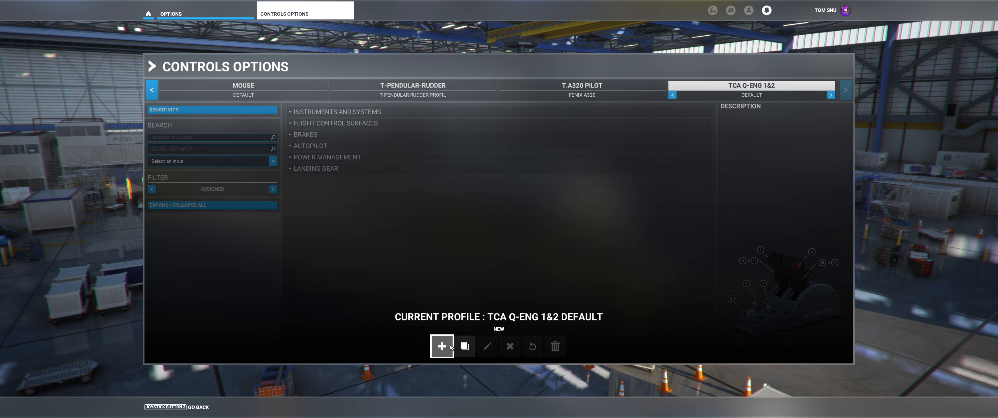
mouse_move(465, 346)
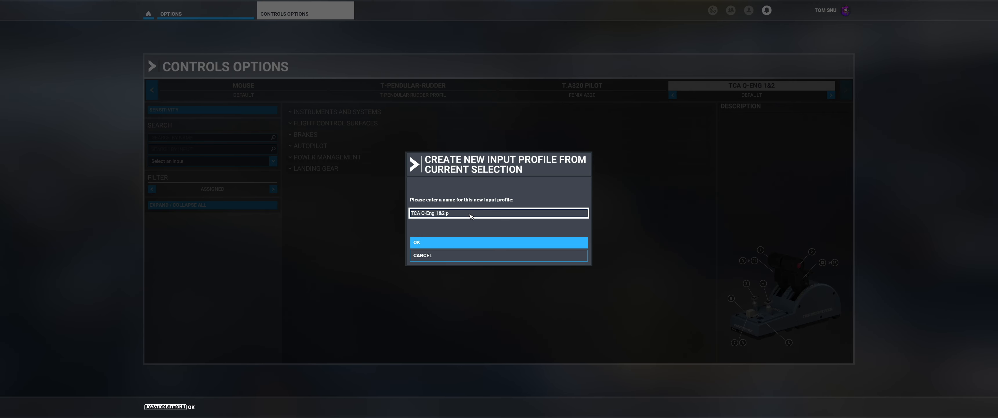
type("FENIX")
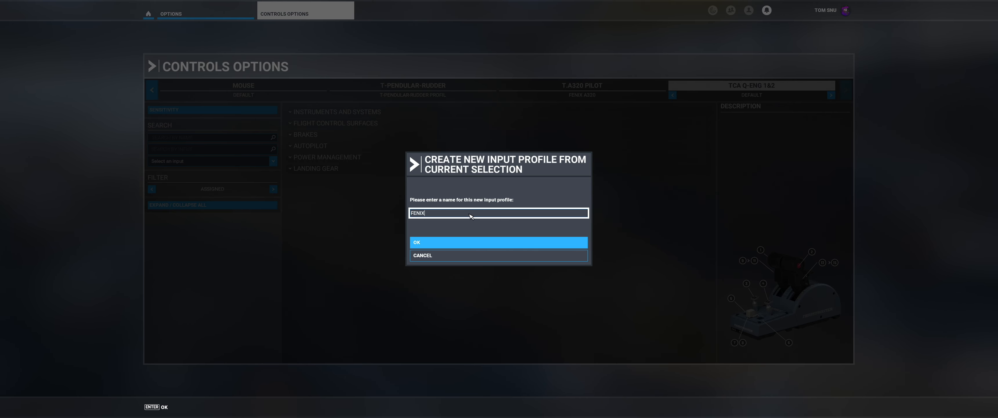
type("SIM A320")
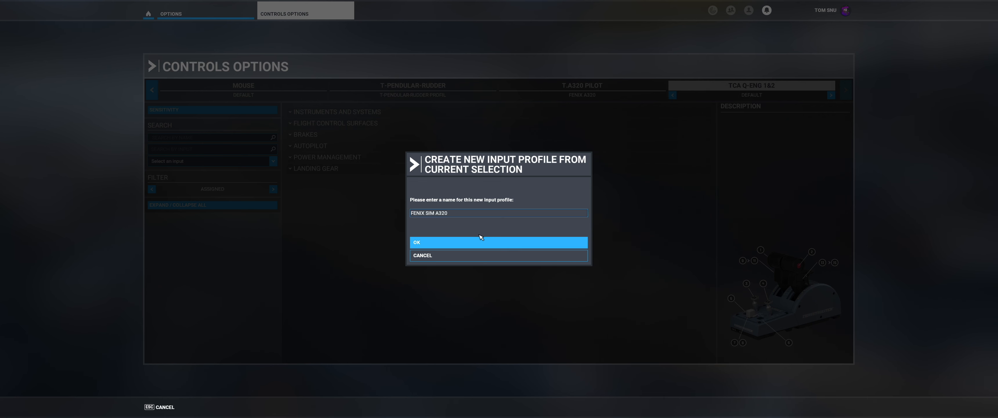
left_click(498, 242)
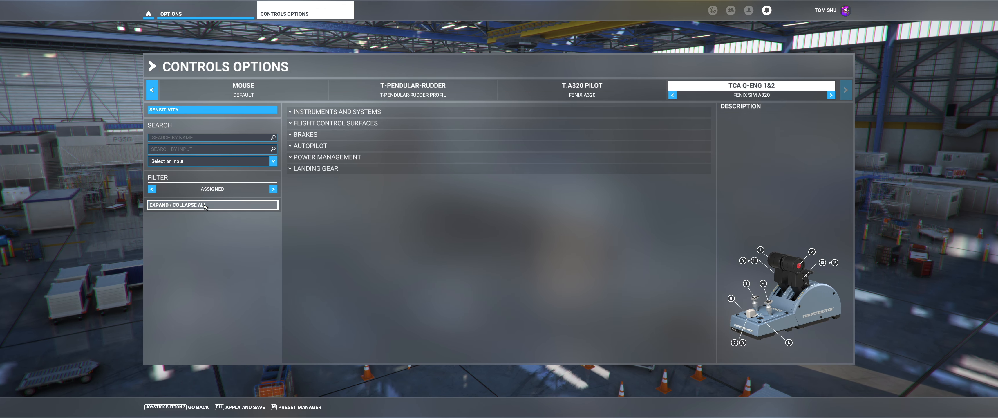
Expand all binding categories and scroll to the Power Management > Throttle section
left_click(212, 204)
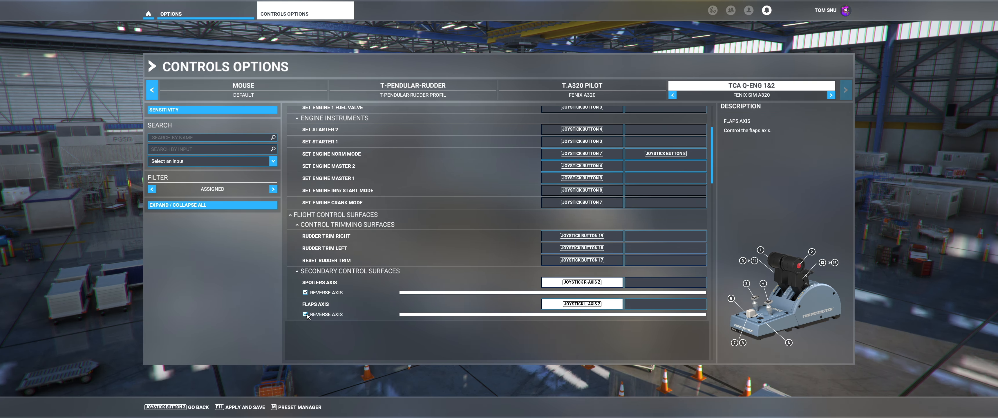
scroll("down", 3)
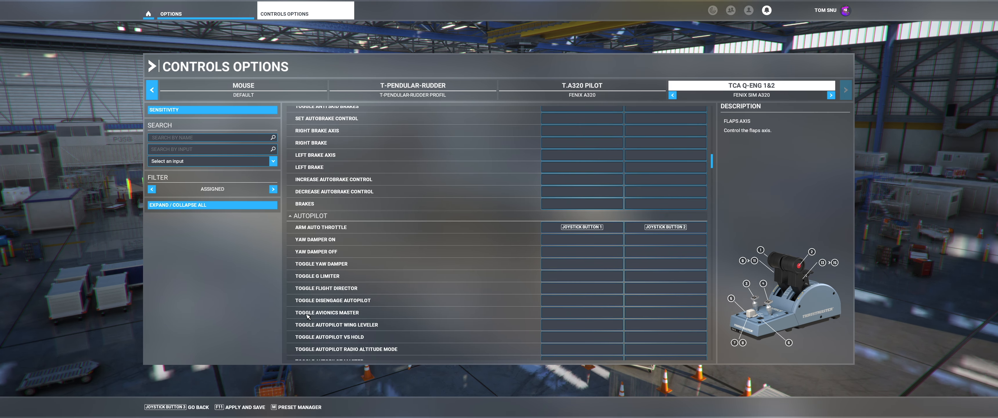
scroll("down", 3)
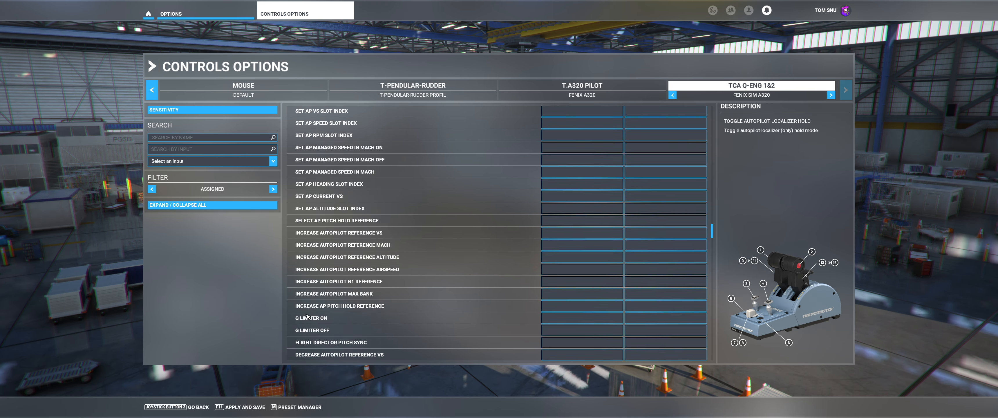
scroll("down", 3)
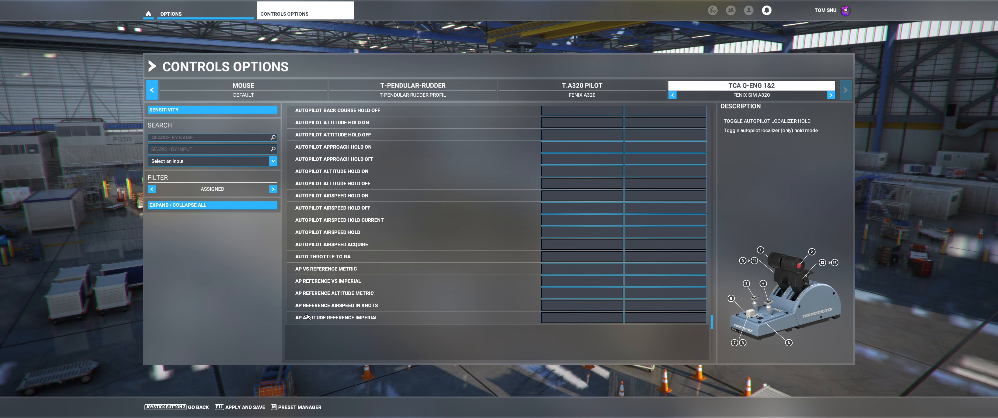
scroll("down", 3)
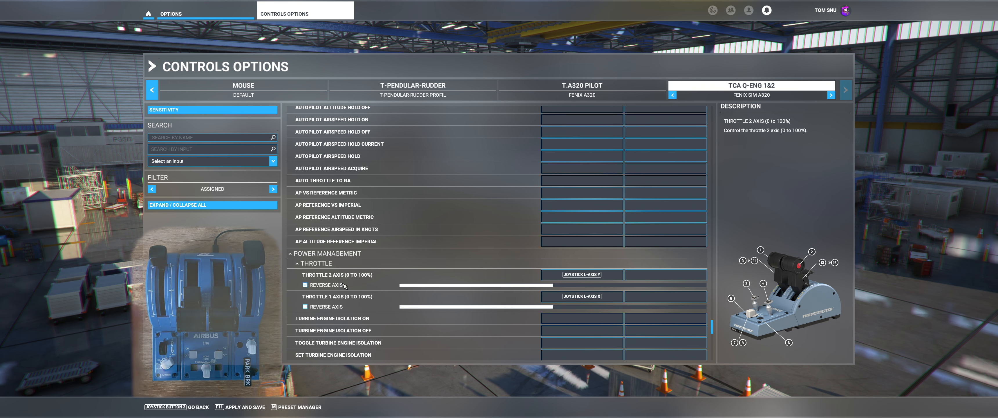
Search 'throttle' and capture Joystick L-axis X for the Throttle 1 Axis binding
left_click(207, 148)
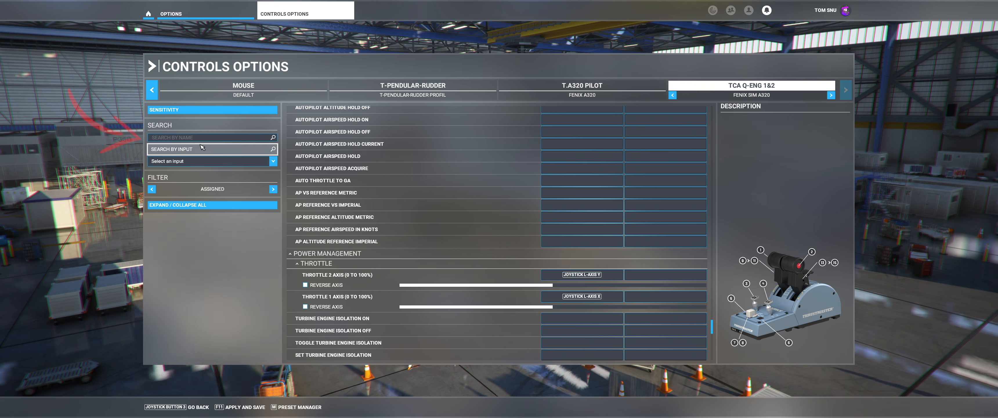
left_click(211, 137)
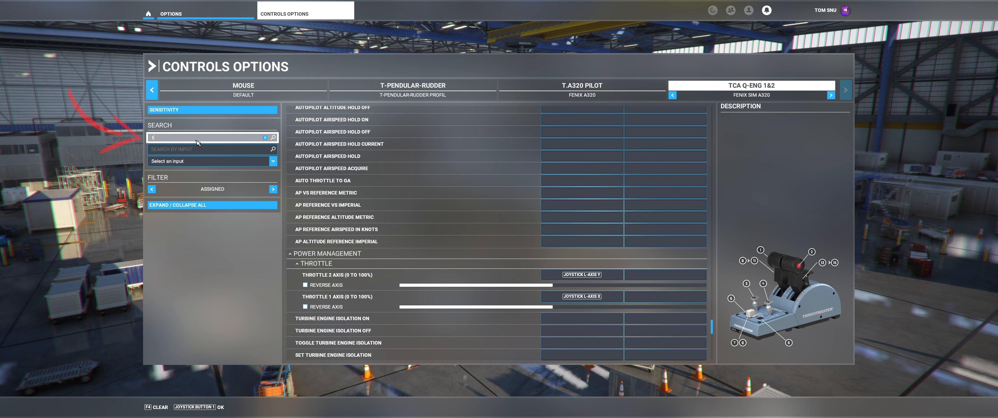
type("throttle 1")
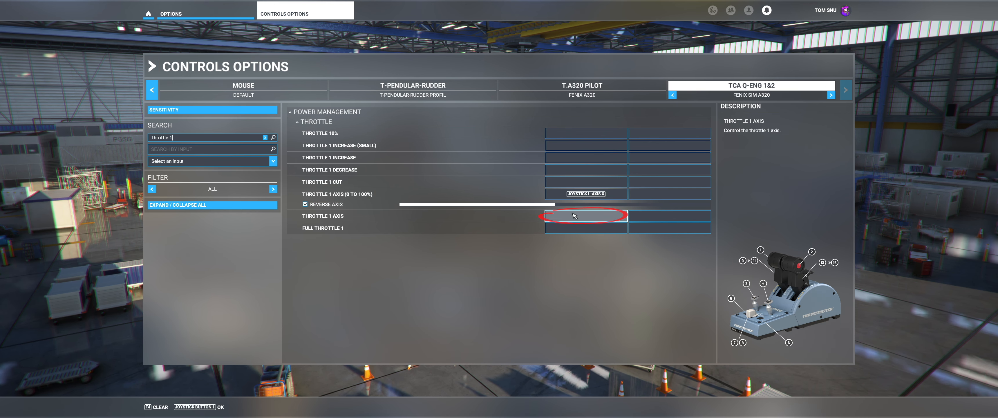
left_click(584, 216)
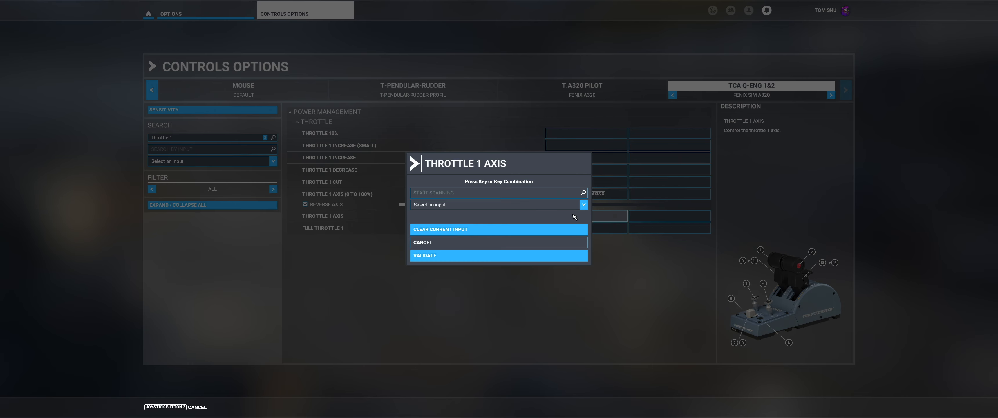
left_click(498, 192)
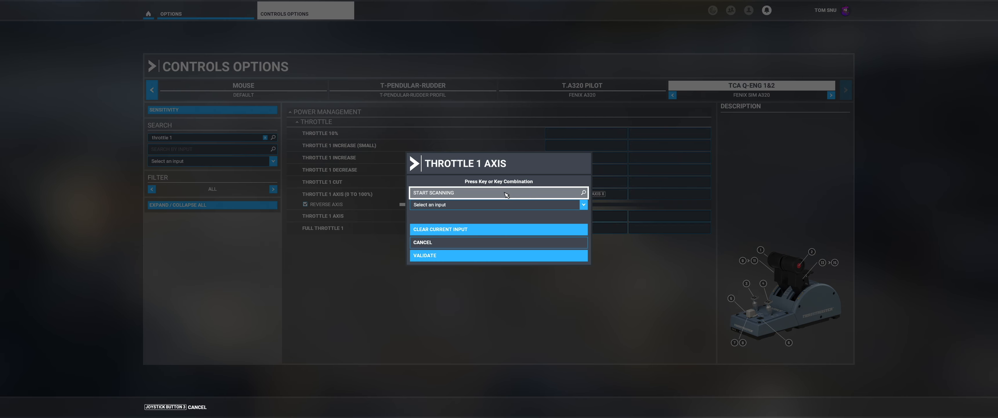
left_click(498, 192)
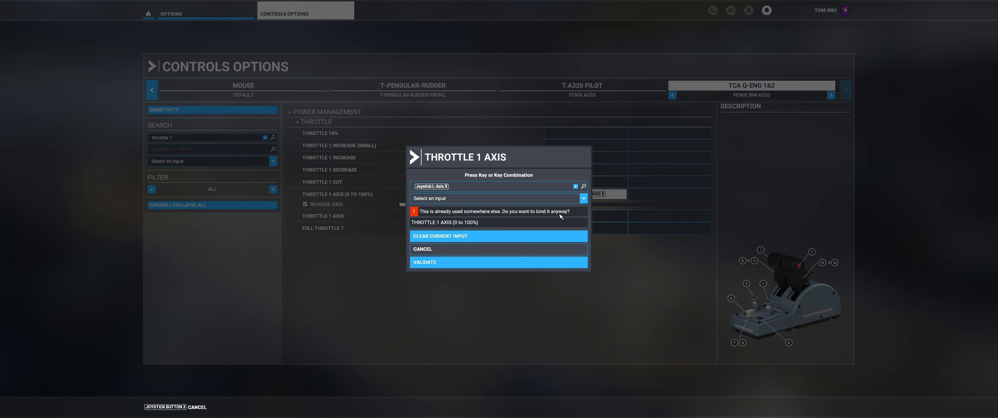
mouse_move(498, 262)
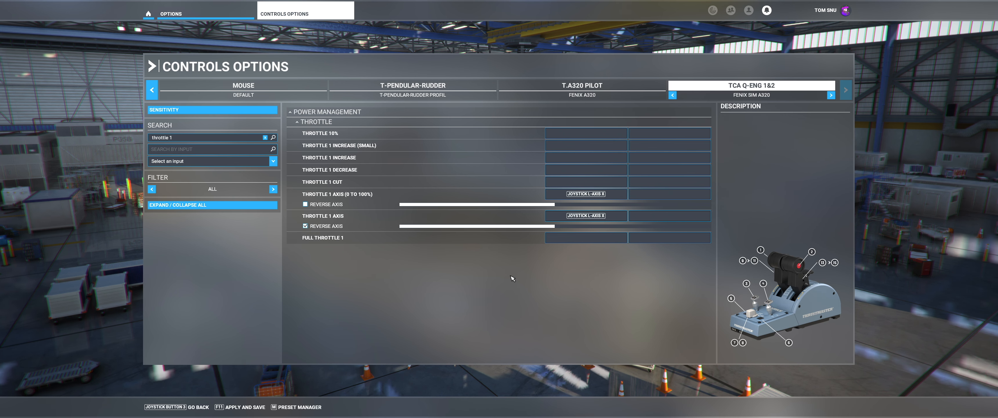
Clear the duplicate L-axis X binding from Throttle 1 Axis (0 to 100%)
left_click(585, 181)
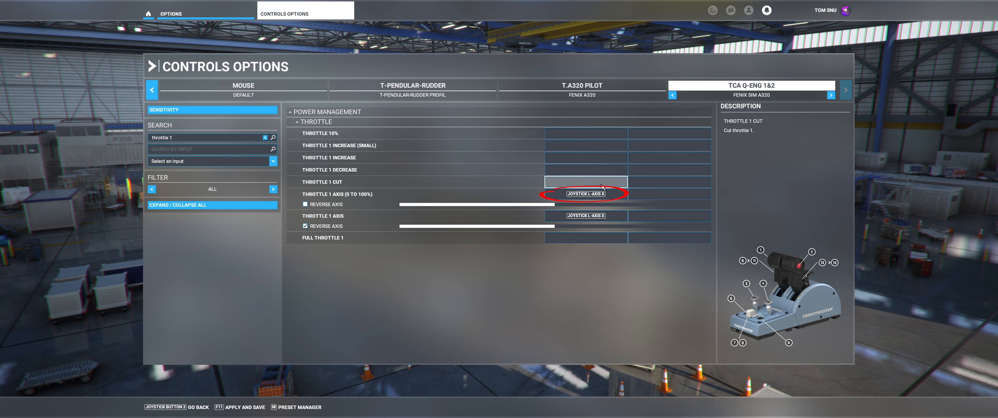
left_click(585, 194)
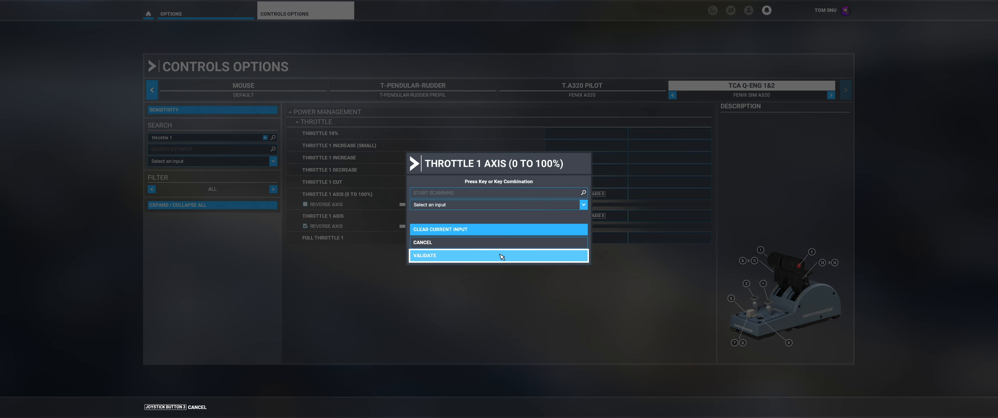
left_click(498, 255)
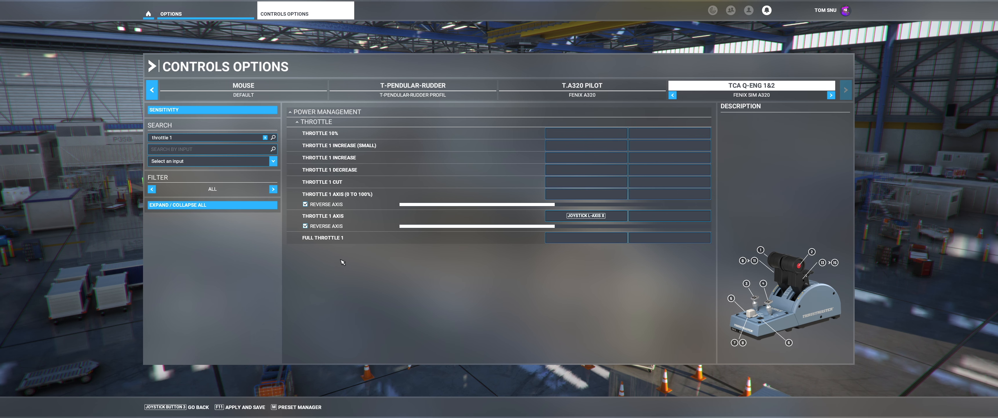
left_click(210, 137)
type("2")
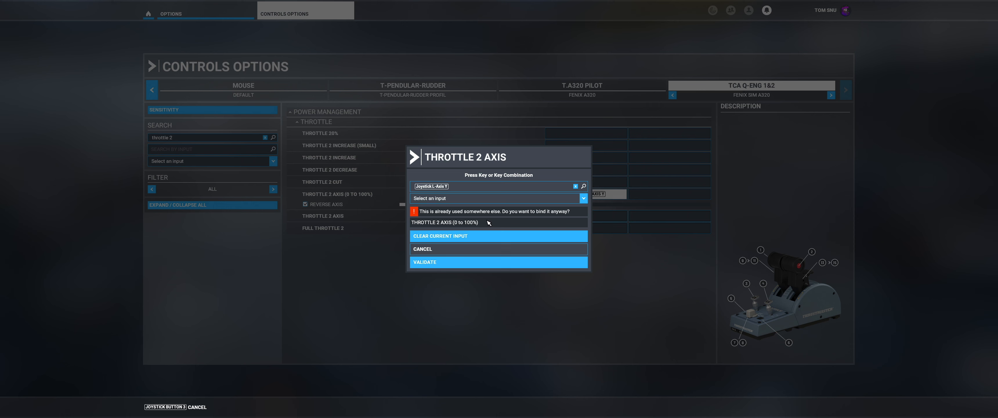
mouse_move(465, 262)
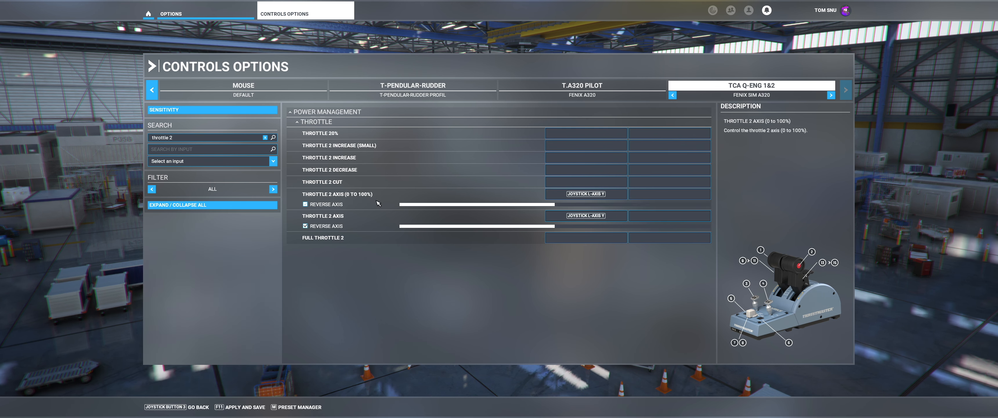
Clear the duplicate L-axis Y binding from Throttle 2 Axis (0 to 100%) and move to sensitivity
left_click(584, 194)
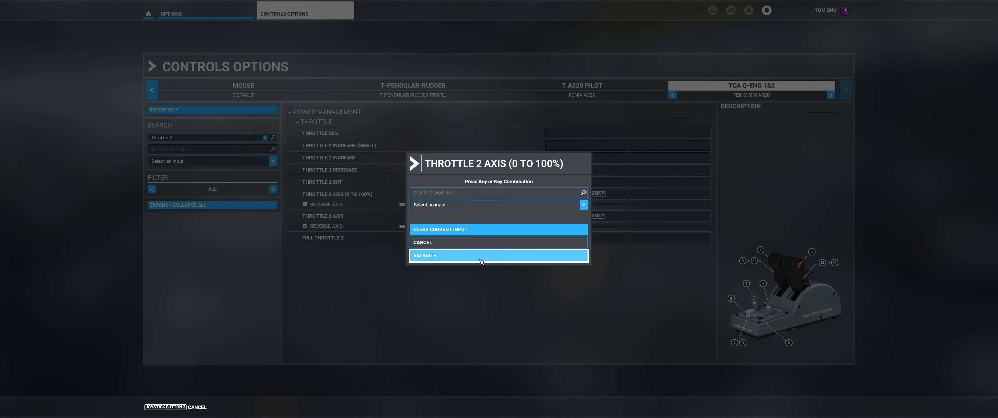
left_click(498, 255)
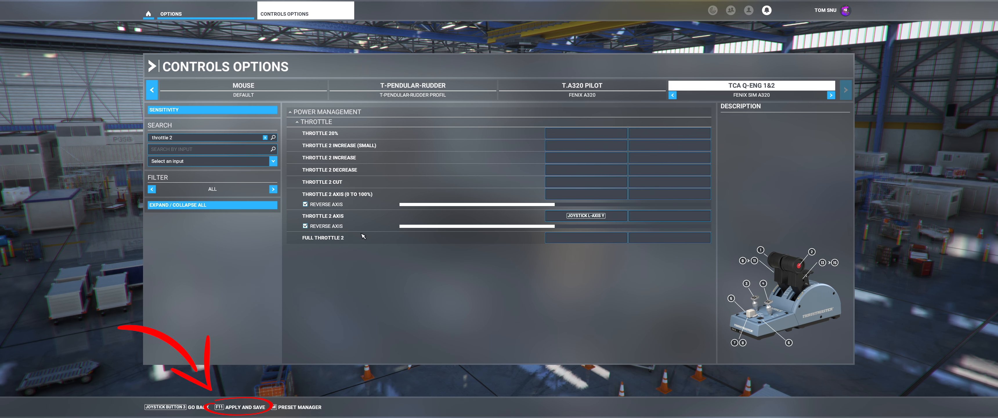
left_click(247, 406)
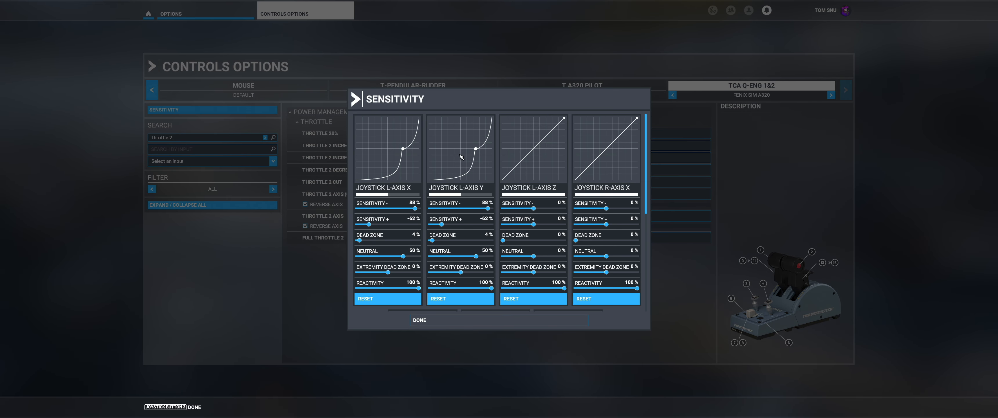
Set L-axis X and Y lower sensitivity to 0% and flatten their response curves
left_click_drag(418, 209, 390, 209)
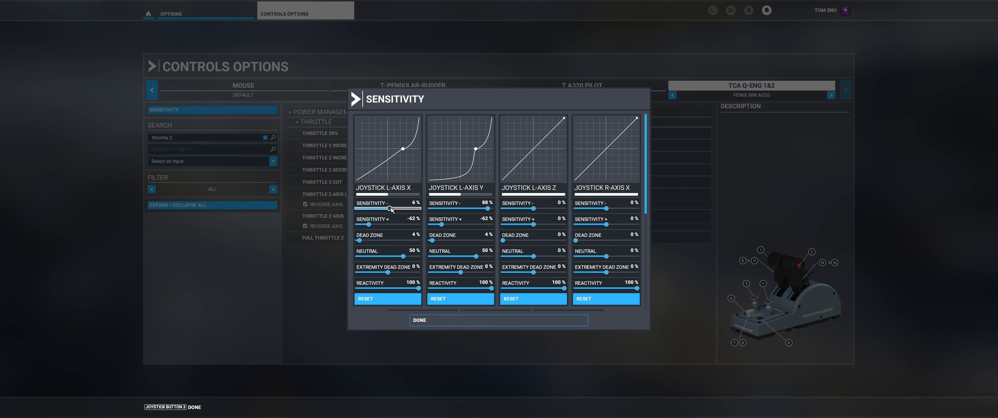
left_click_drag(390, 209, 356, 209)
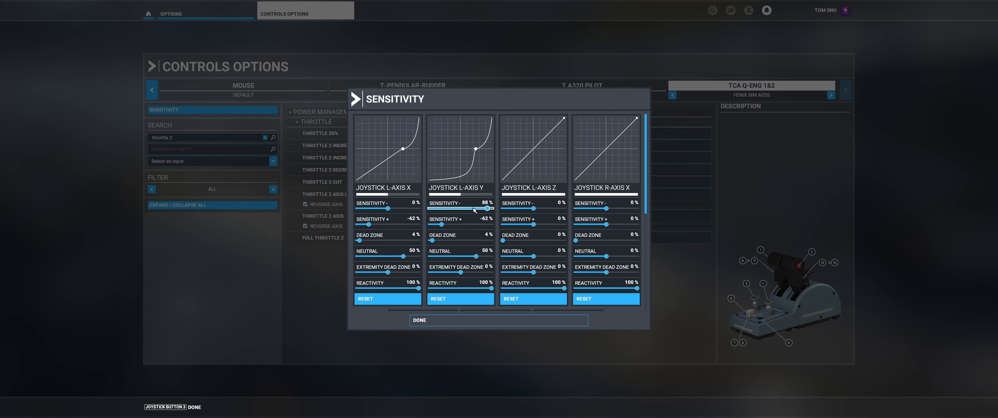
left_click_drag(487, 208, 462, 209)
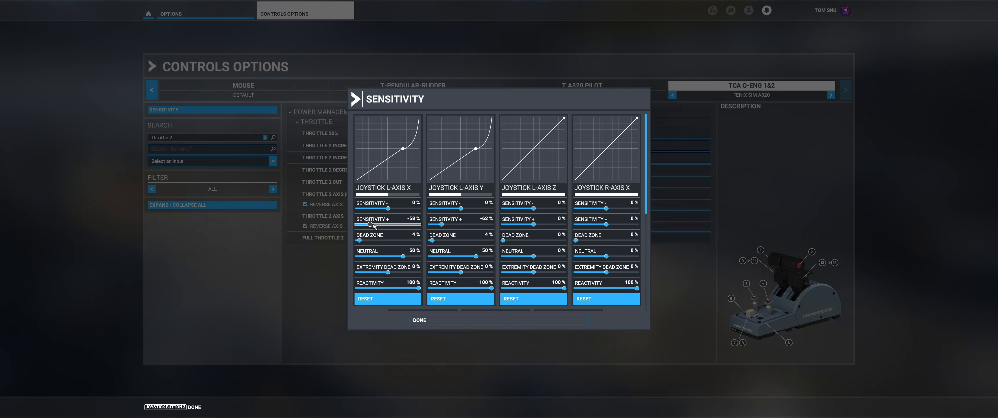
left_click_drag(371, 226, 388, 226)
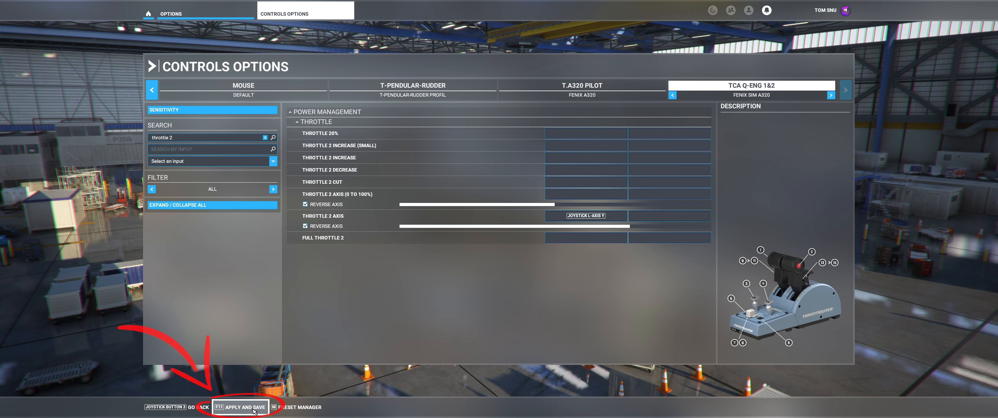
Save the control settings and choose the Fenix Airbus A320 from the Airliners filter
left_click(239, 406)
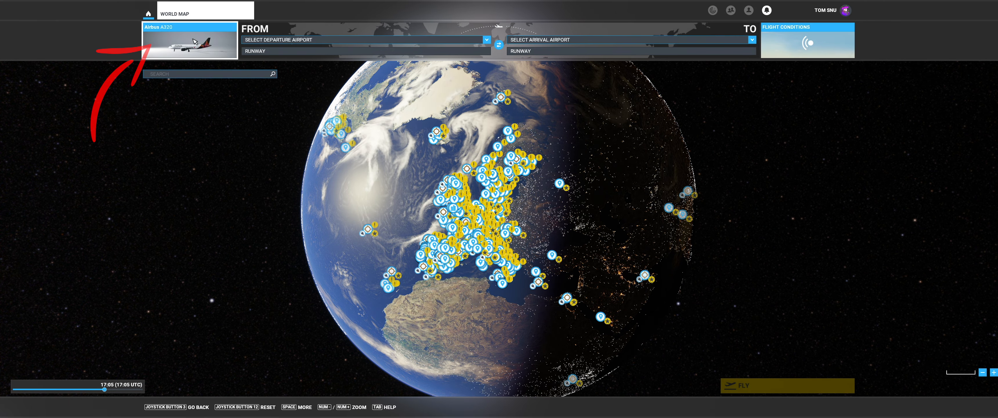
left_click(190, 43)
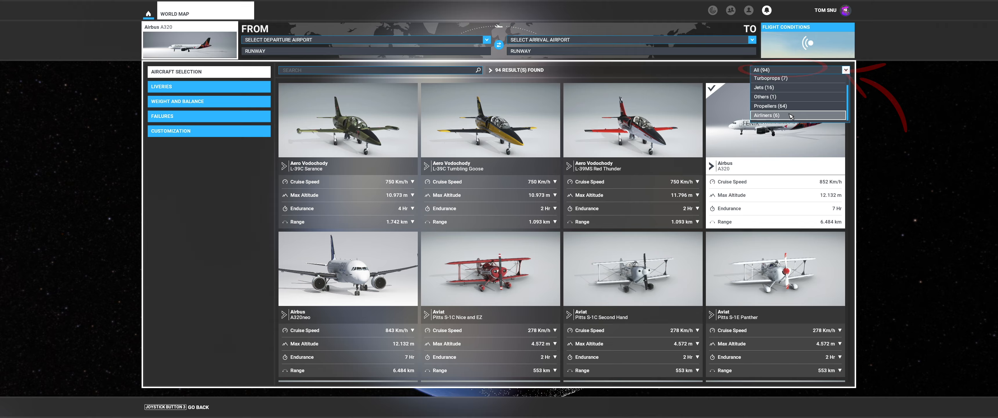
left_click(767, 116)
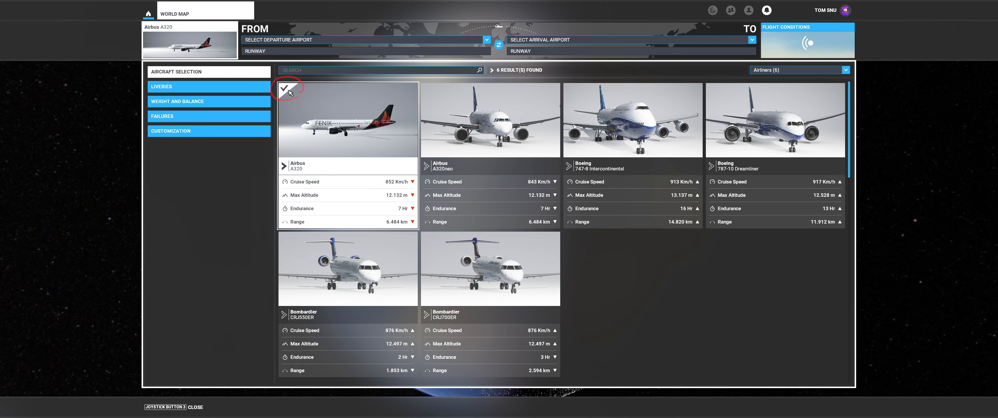
left_click(284, 87)
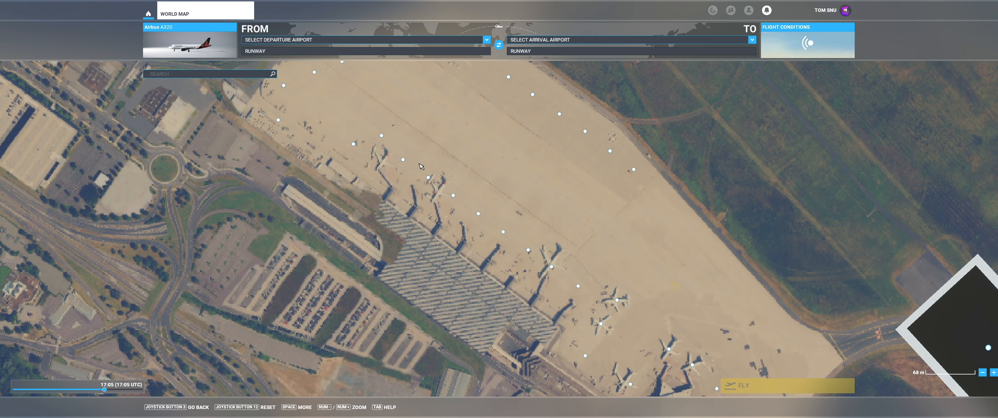
Set Gate D 22 at Cologne-Bonn (EDDK) as departure and launch the flight
left_click(431, 179)
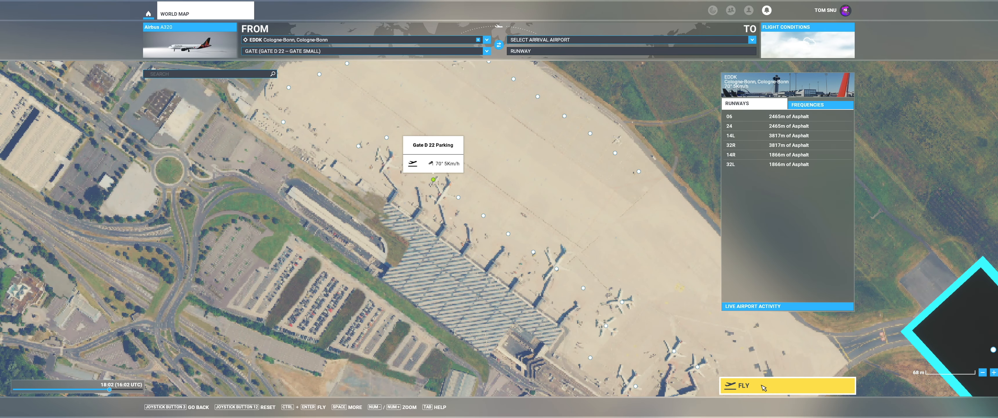
left_click(737, 385)
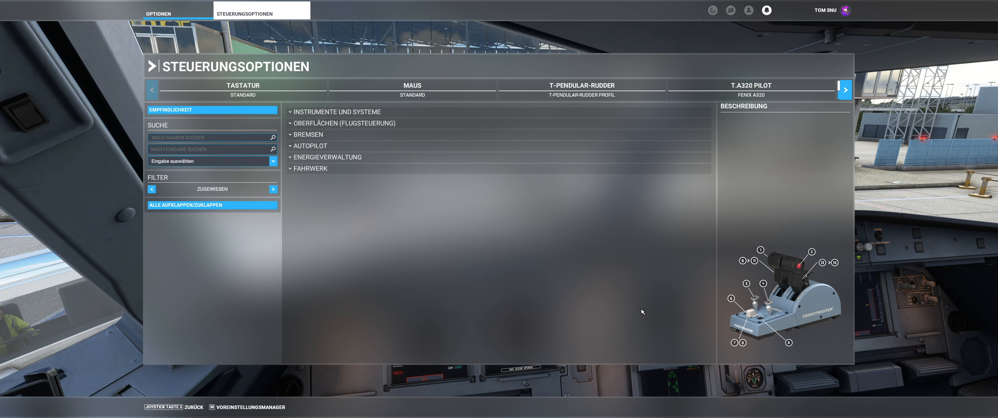
Give the TCA Q-Eng L-axis X -55% upper sensitivity, 9% dead zone and a lowered neutral
left_click(845, 89)
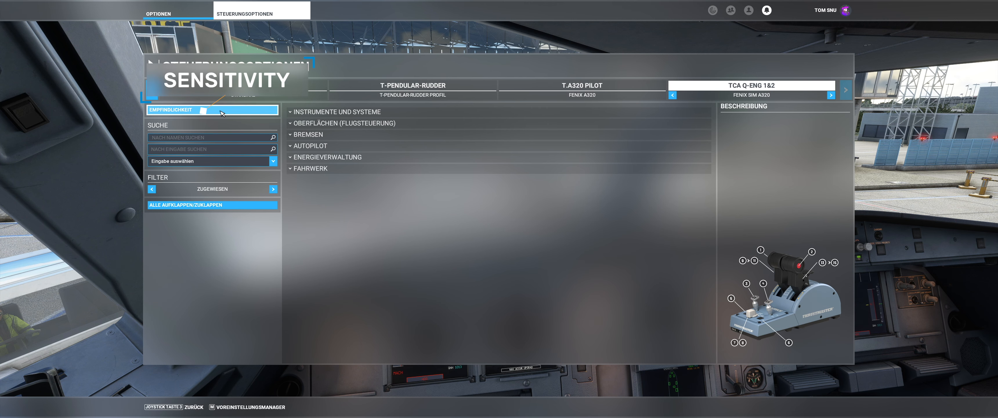
left_click(185, 110)
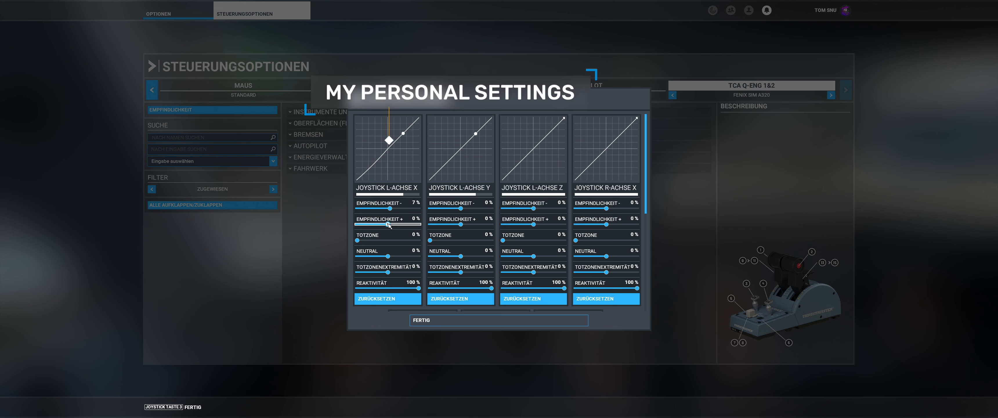
left_click_drag(386, 225, 372, 226)
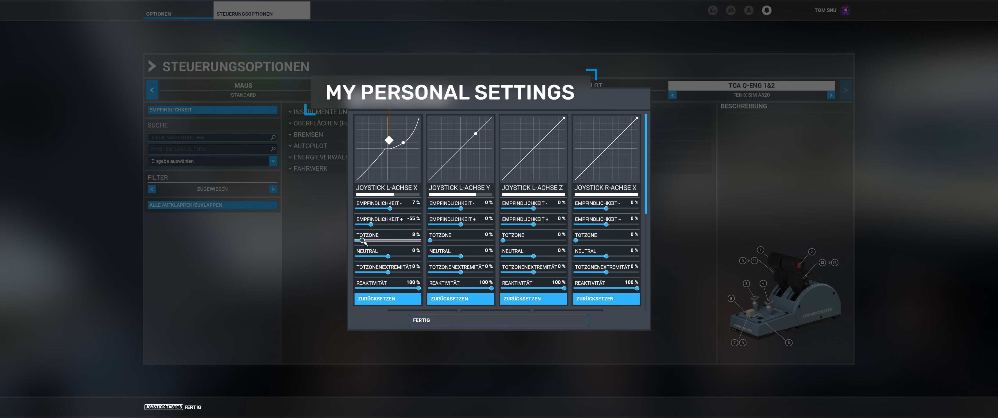
left_click_drag(367, 256, 400, 256)
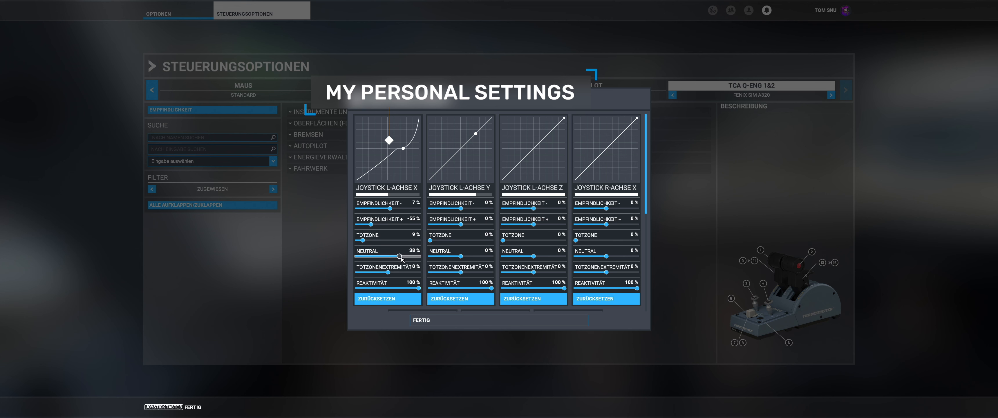
left_click_drag(401, 257, 407, 257)
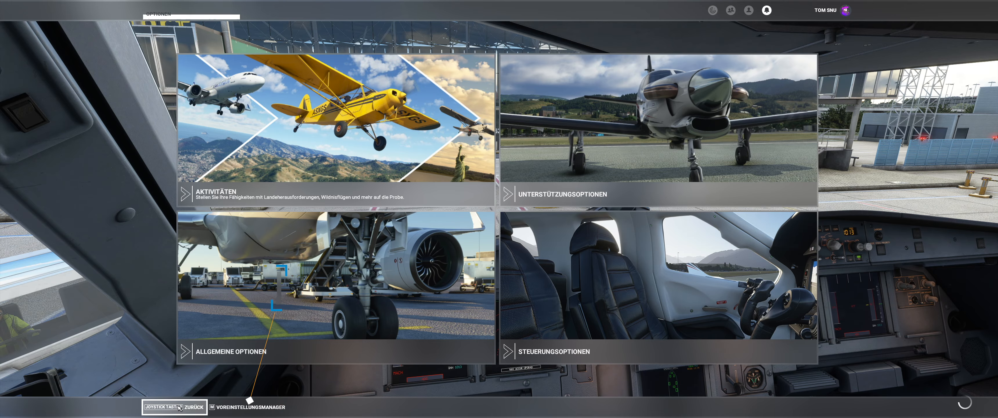
Leave the Options screen via Back and return to the A320 cockpit flight
left_click(197, 406)
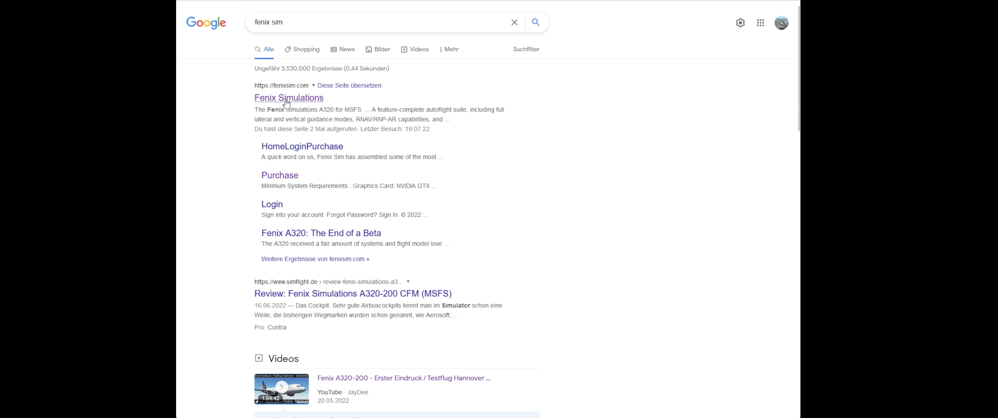
Go to the Fenix Simulations site from Google and look over the A320 home page
left_click(288, 98)
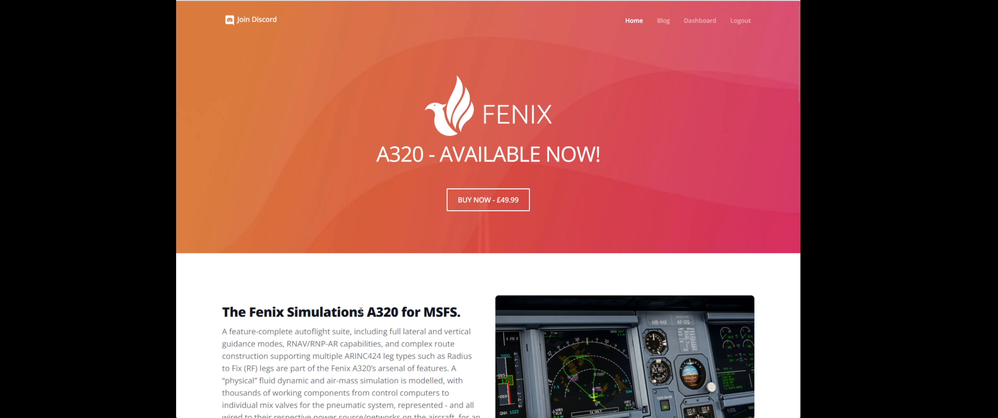
scroll("down", 3)
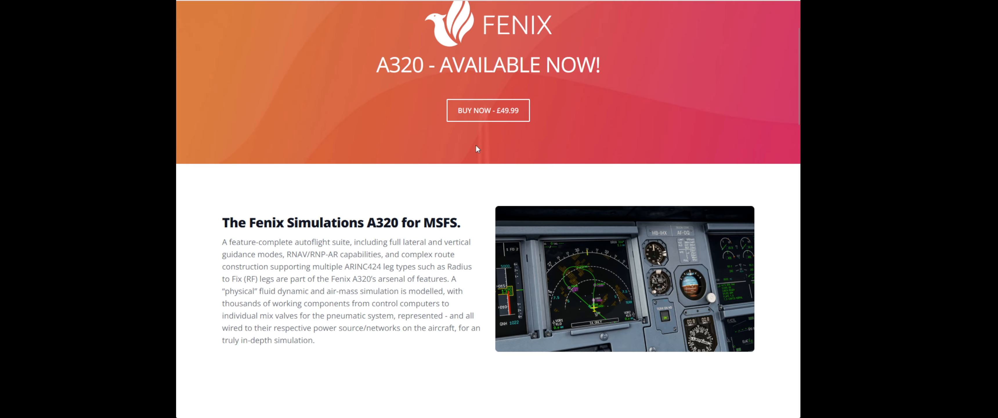
scroll("down", 3)
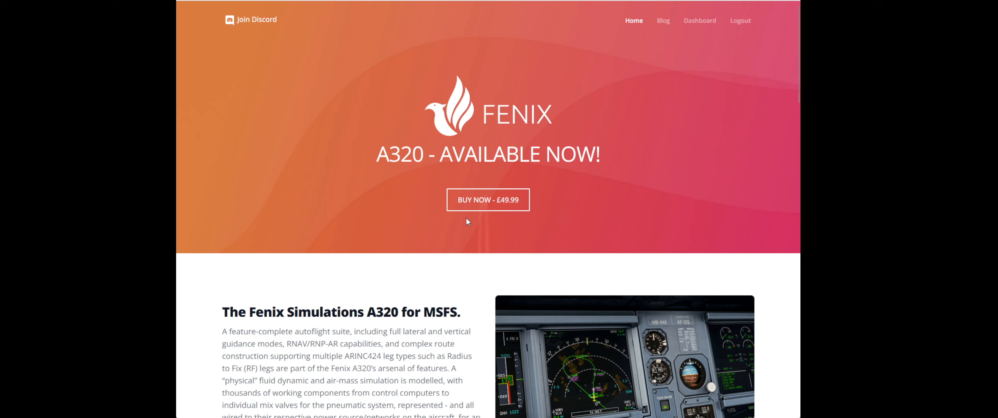
mouse_move(483, 13)
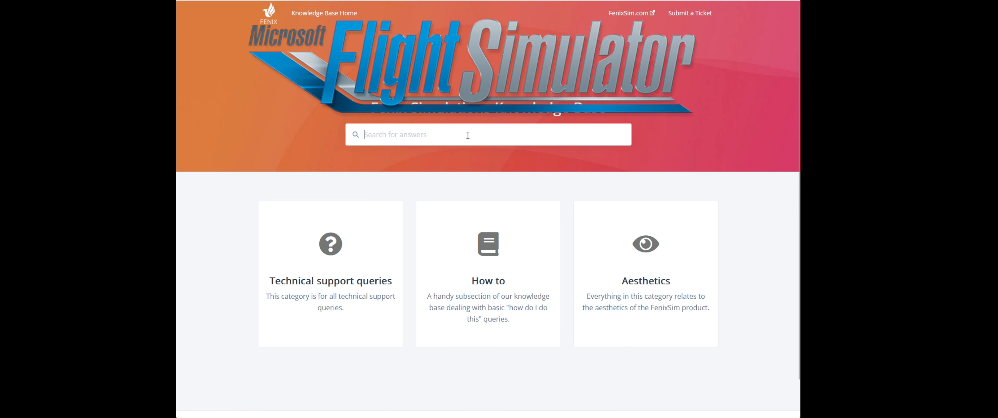
Search the knowledge base for 'tca' and bring up the Thrustmaster TCA Throttle setup article
type("tca")
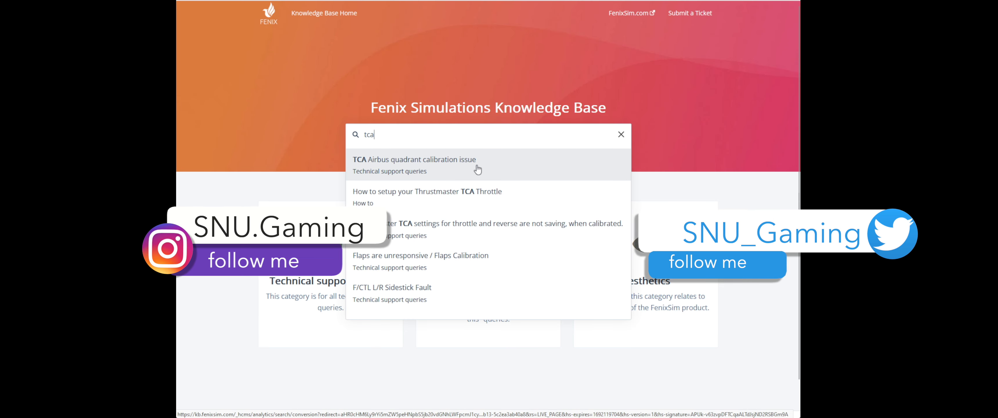
mouse_move(461, 205)
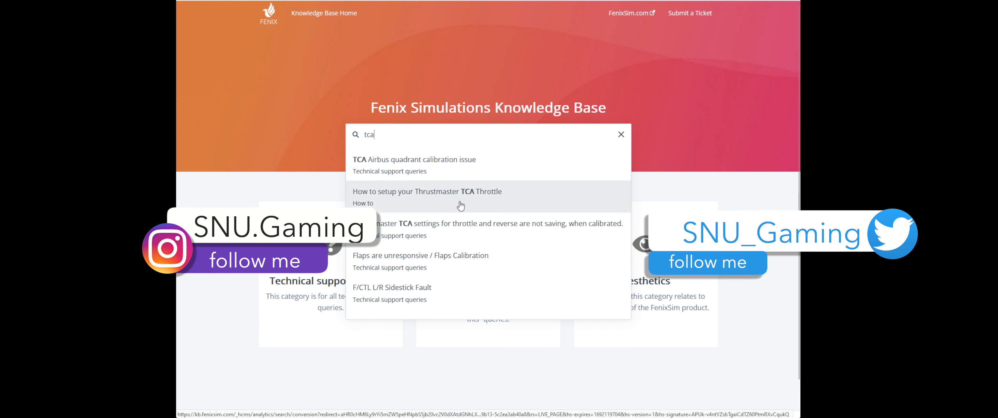
left_click(427, 191)
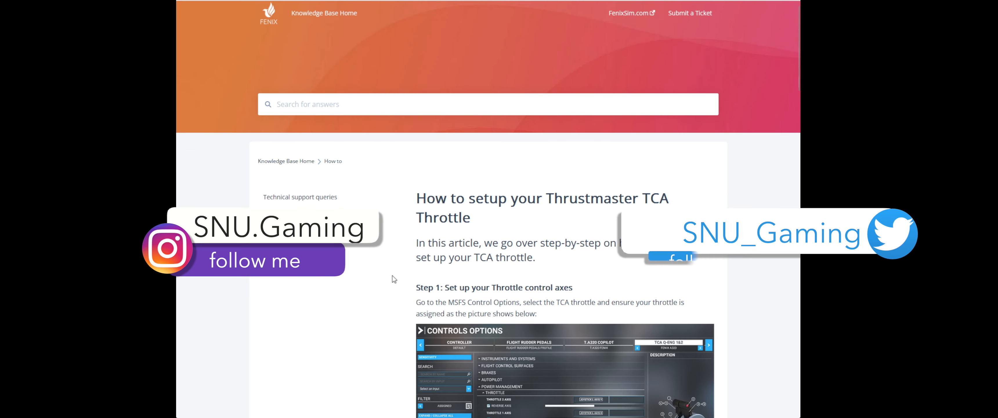